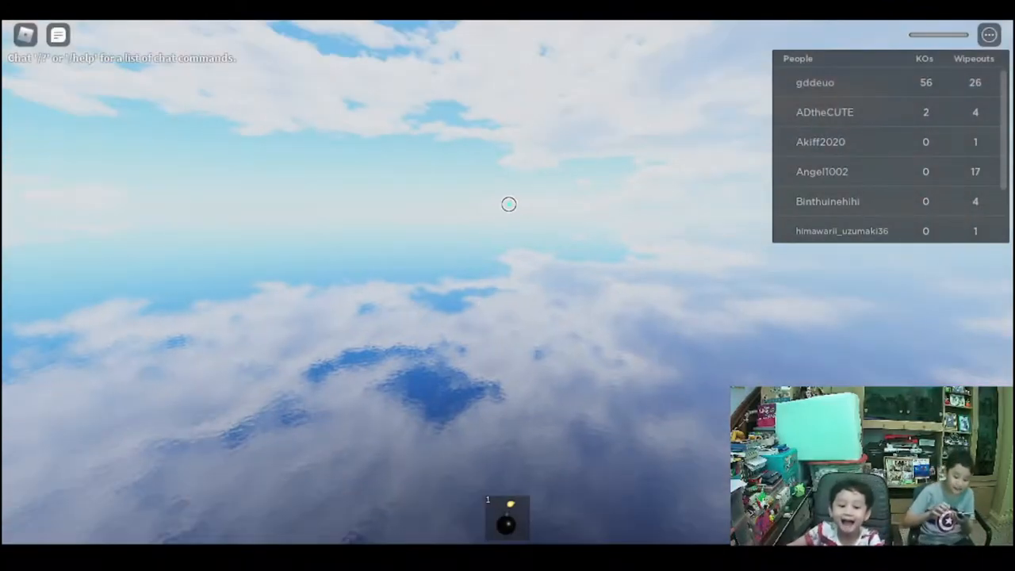
mouse_move(662, 384)
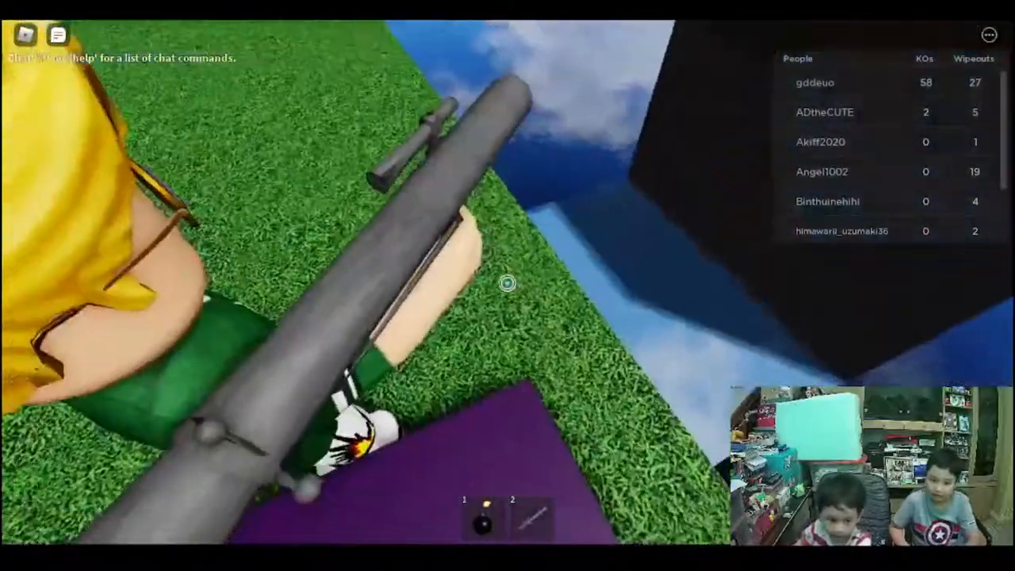
mouse_move(506, 283)
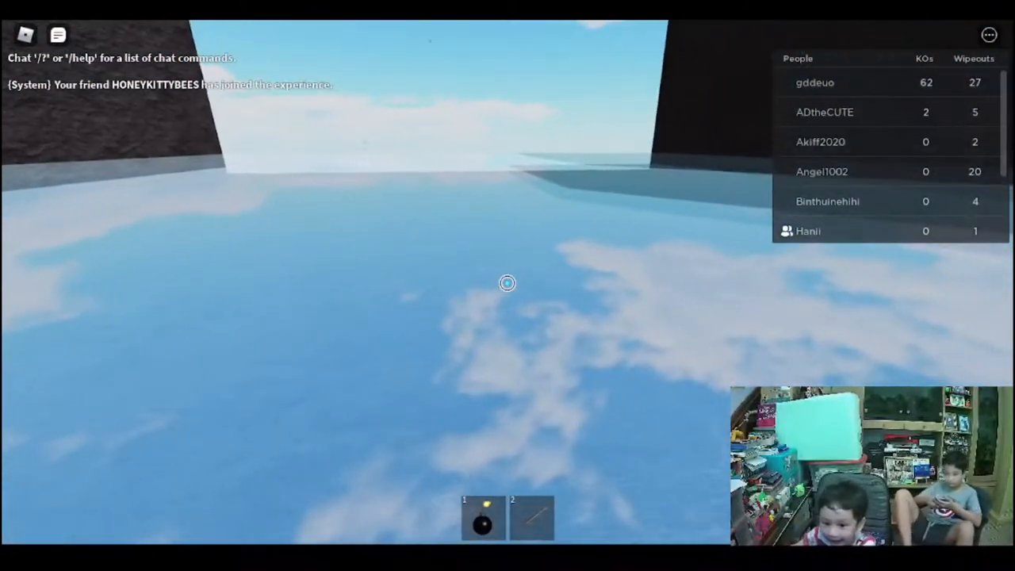
mouse_move(507, 283)
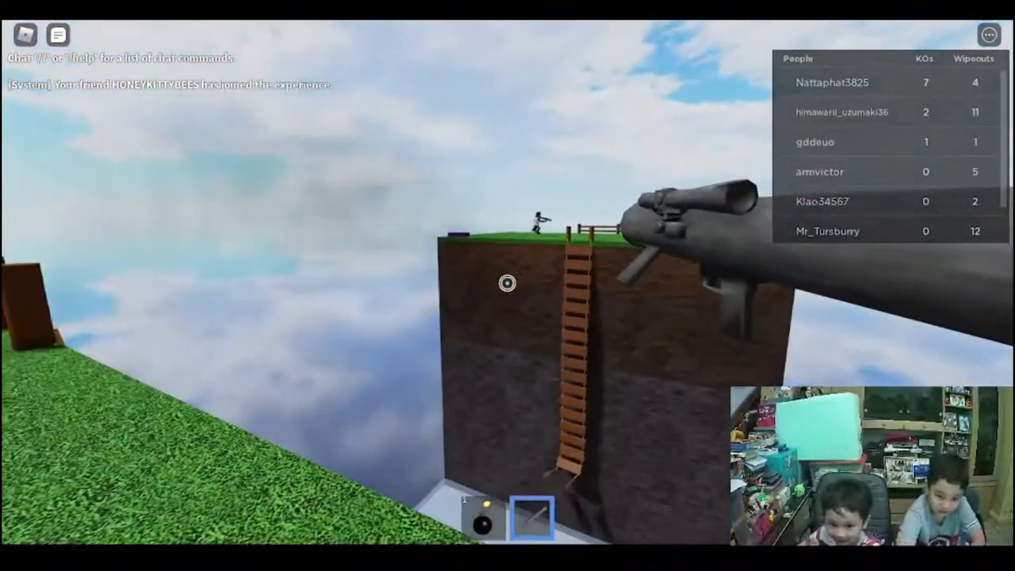
- Cross the wooden bridge and aim the sniper rifle at players atop the laddered dirt tower
click(507, 285)
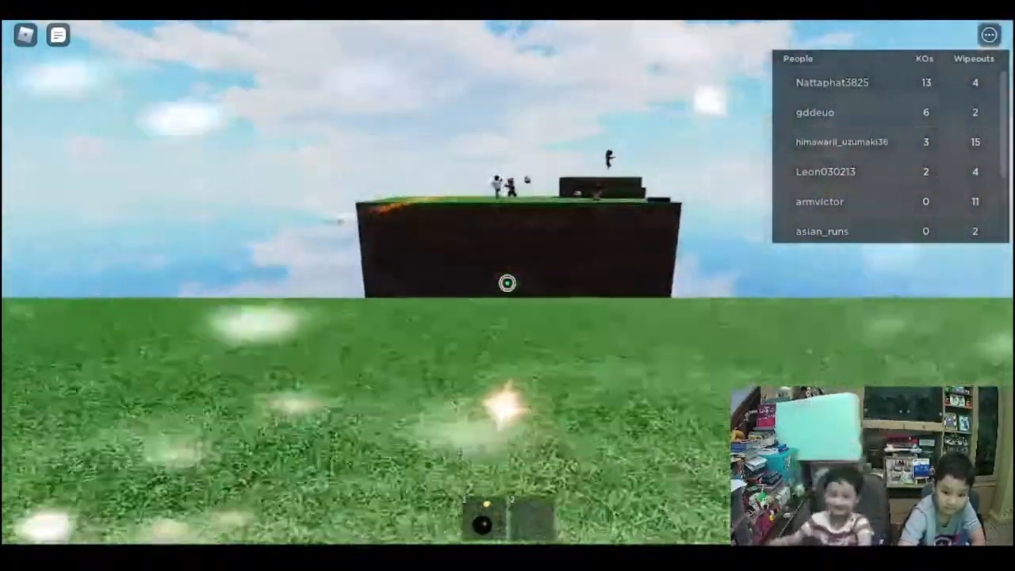
mouse_move(507, 283)
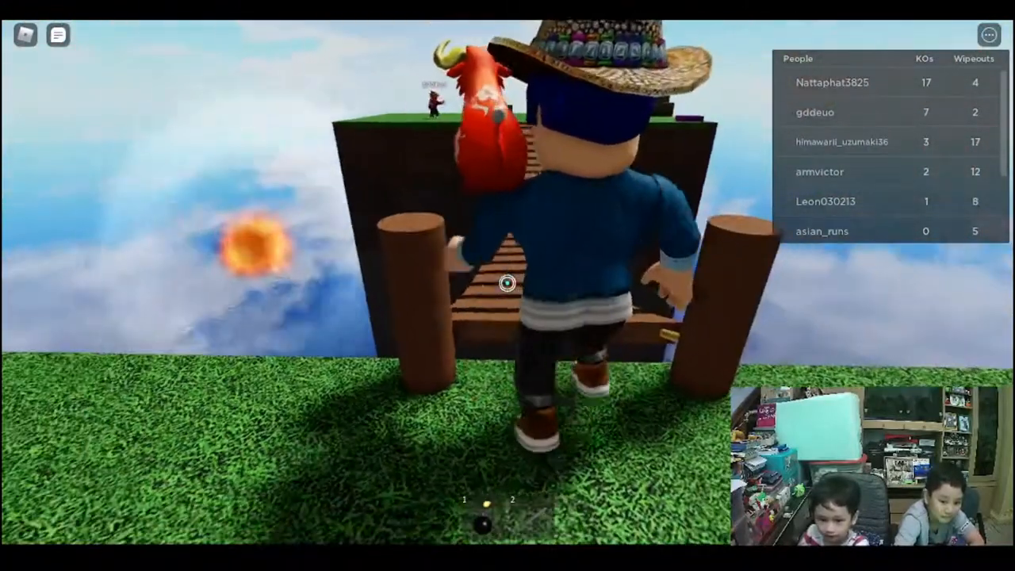
key(w)
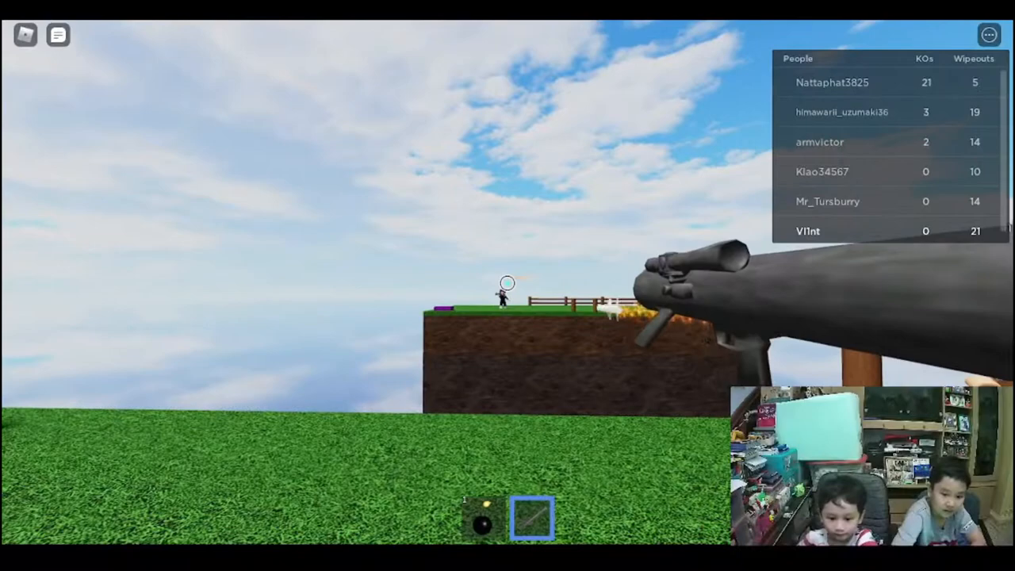
click(507, 282)
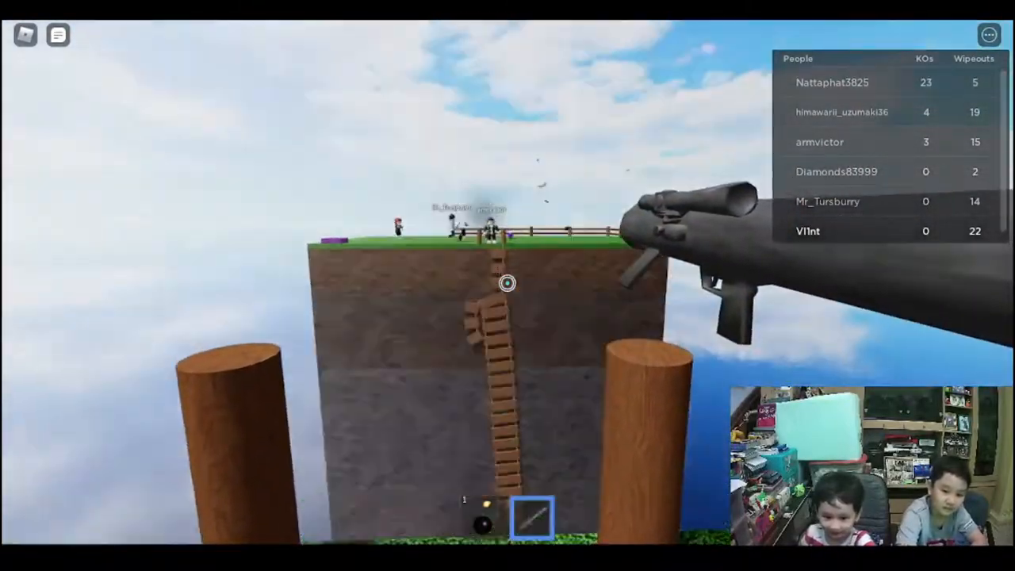
- Fire a rifle shot at the players clustered on top of the laddered tower
click(507, 283)
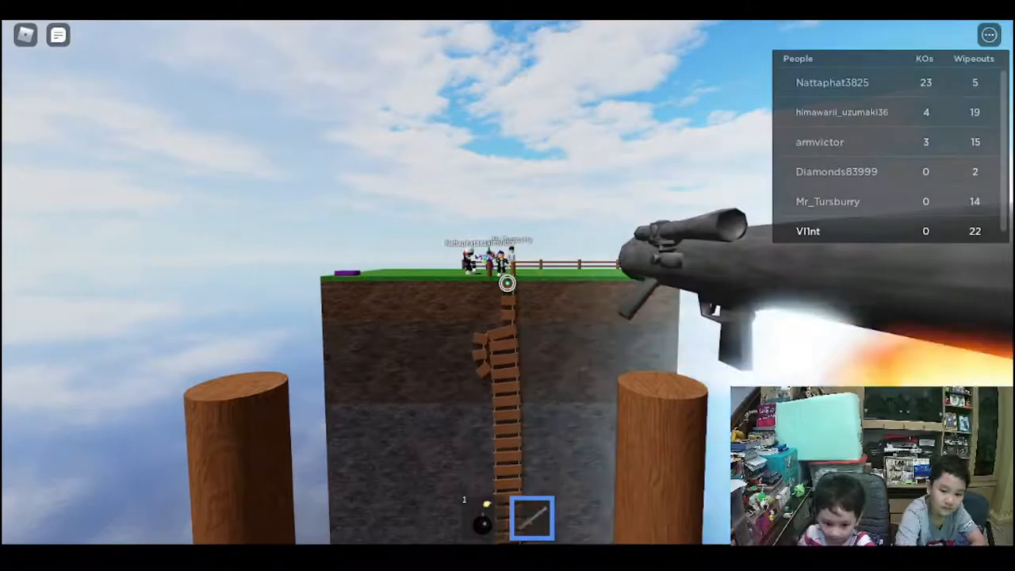